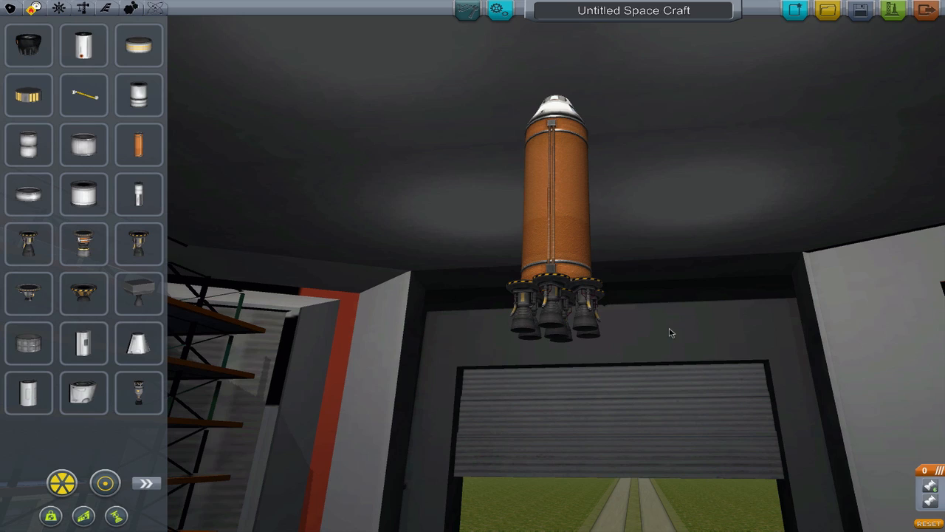
mouse_move(457, 403)
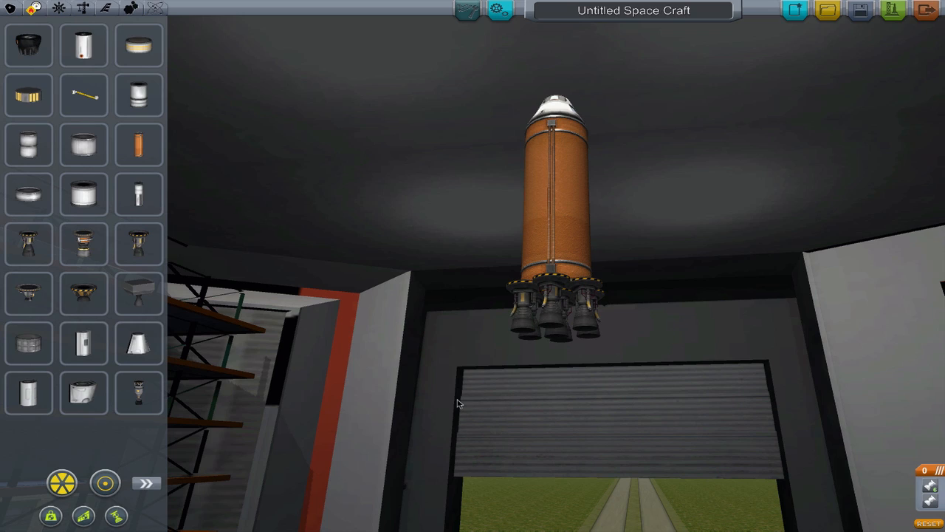
mouse_move(597, 351)
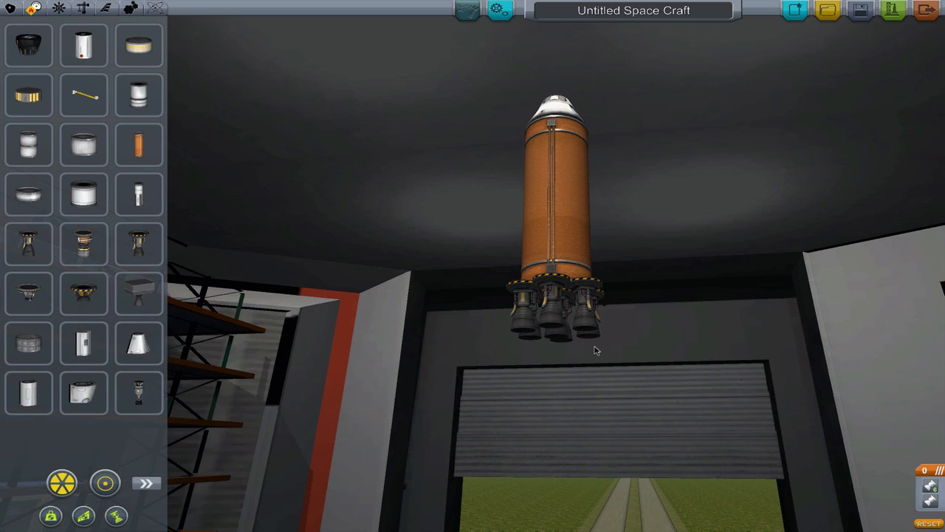
mouse_move(528, 420)
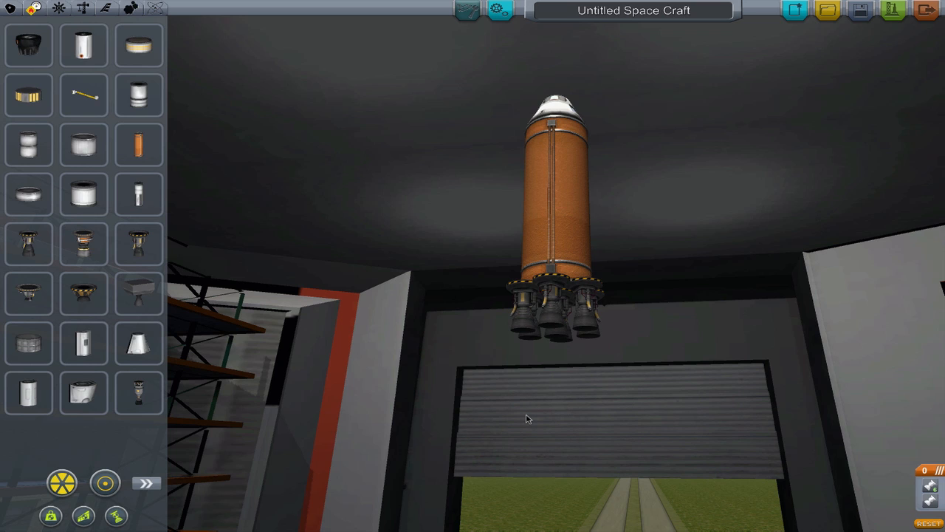
mouse_move(480, 420)
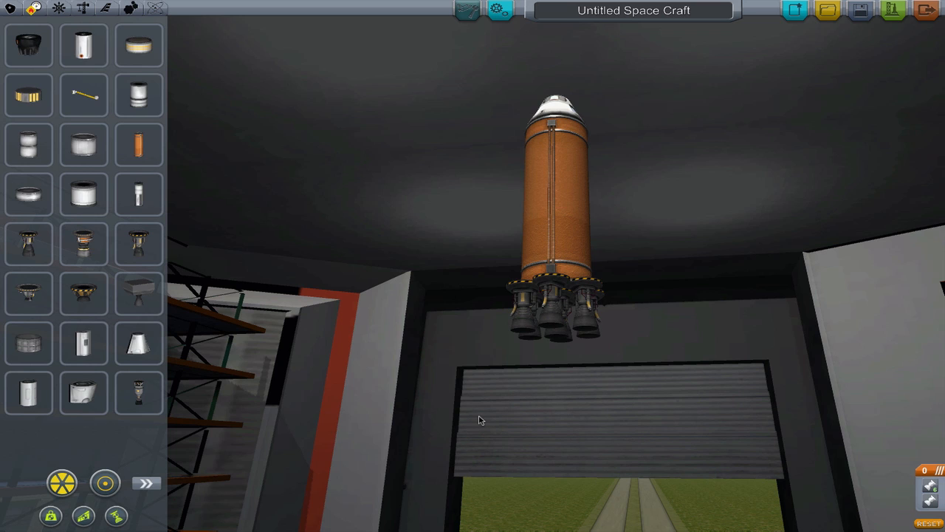